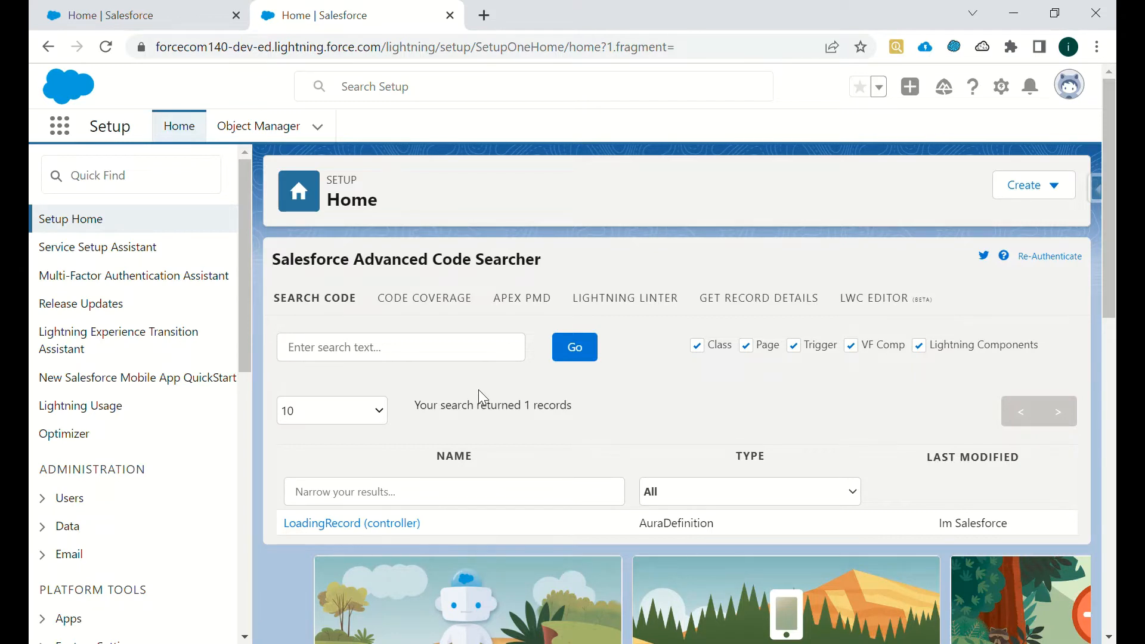
# Search for 'loading' across all code types after toggling the type filters off and on.
pyautogui.click(400, 347)
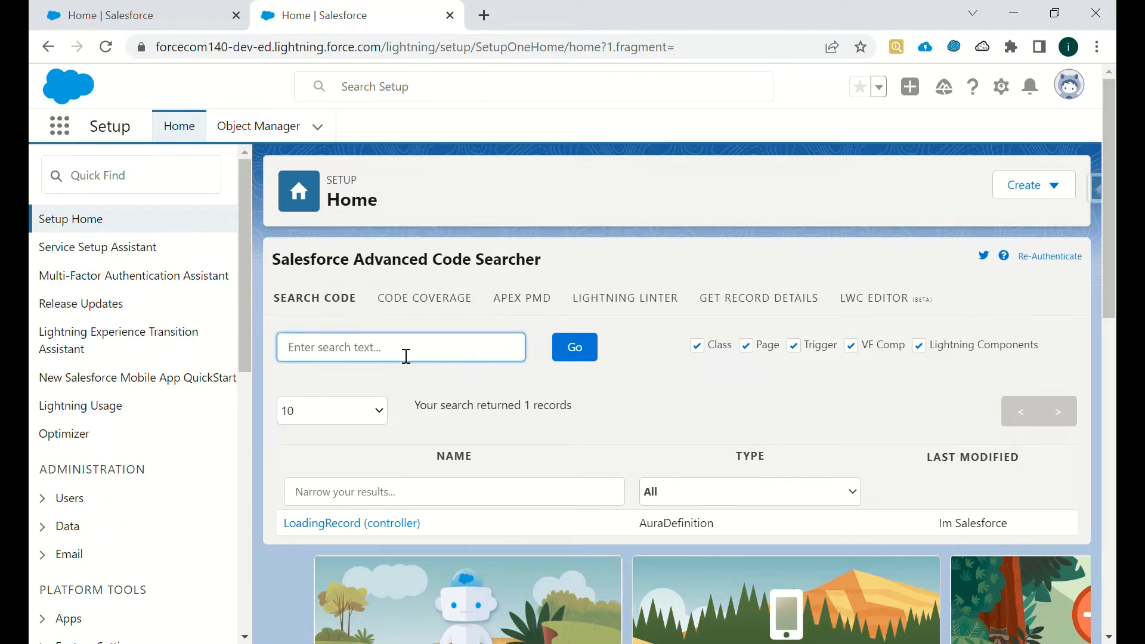
pyautogui.write('leading')
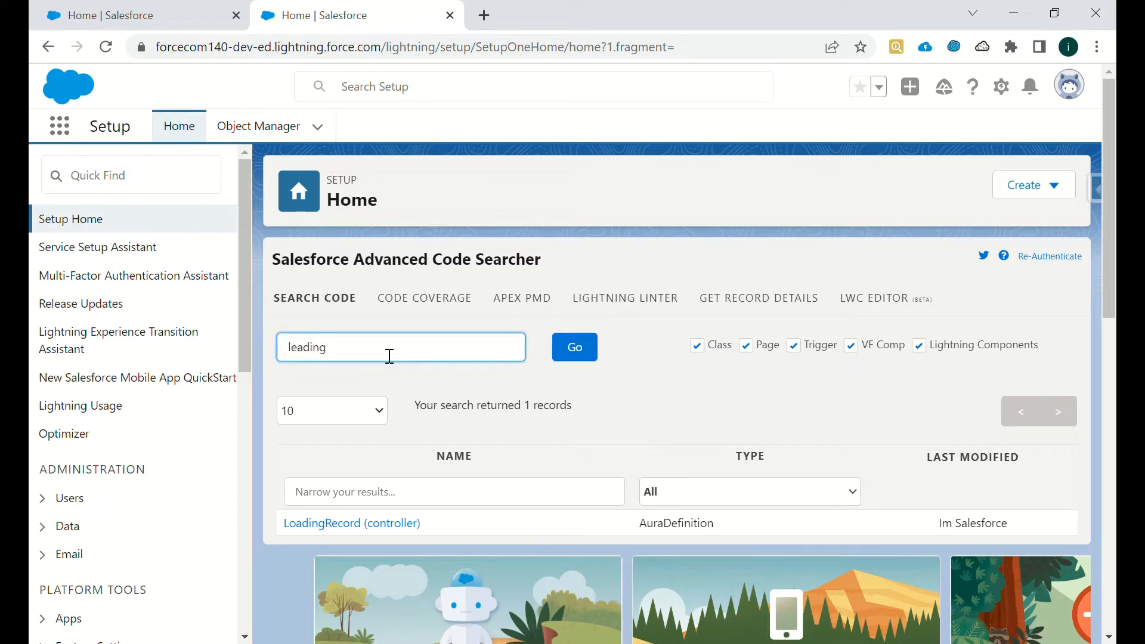
pyautogui.write('loading')
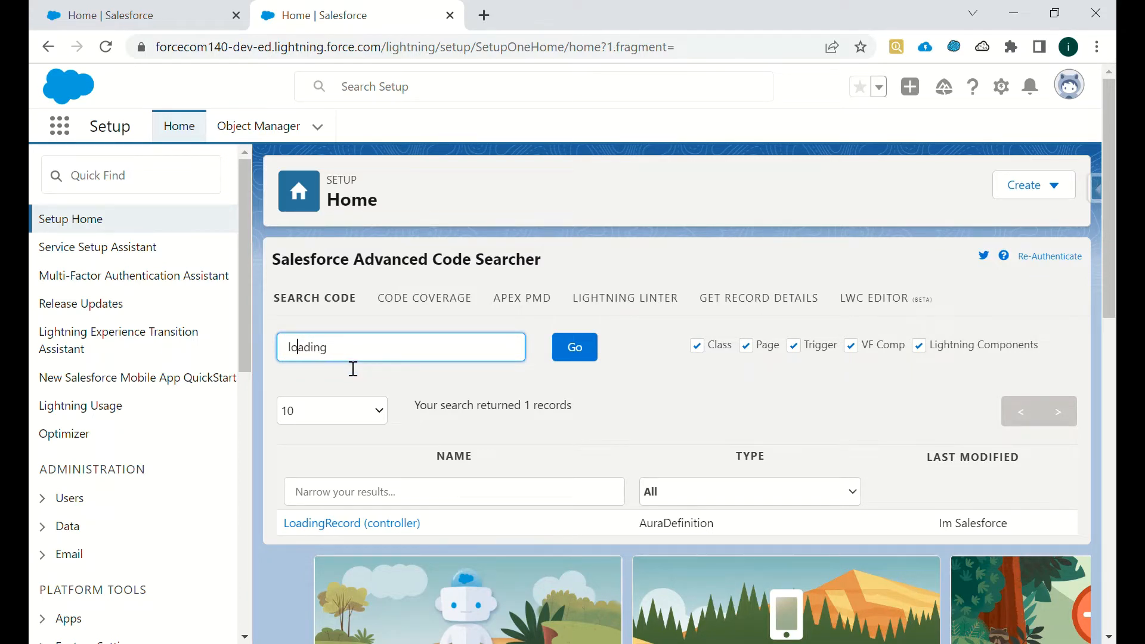
pyautogui.click(697, 345)
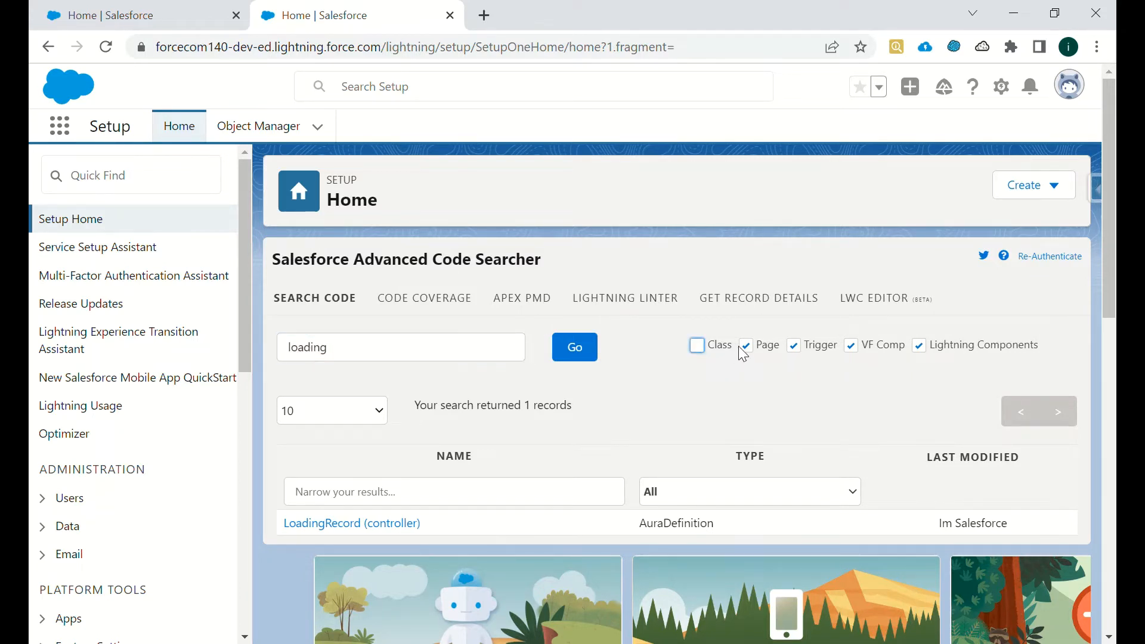
pyautogui.click(745, 346)
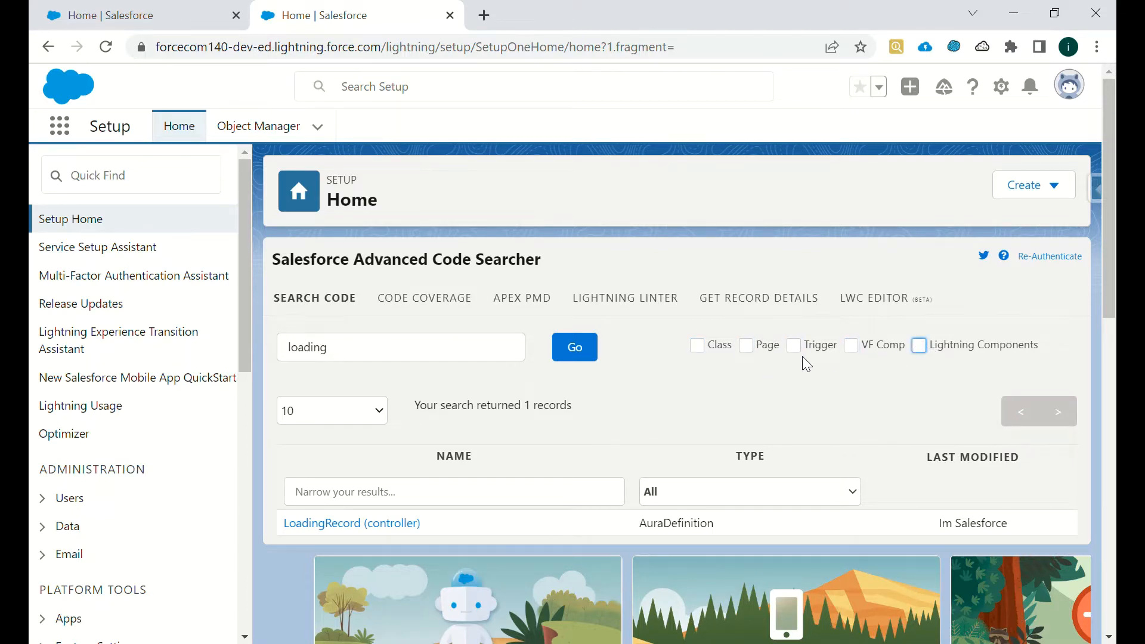
pyautogui.click(696, 345)
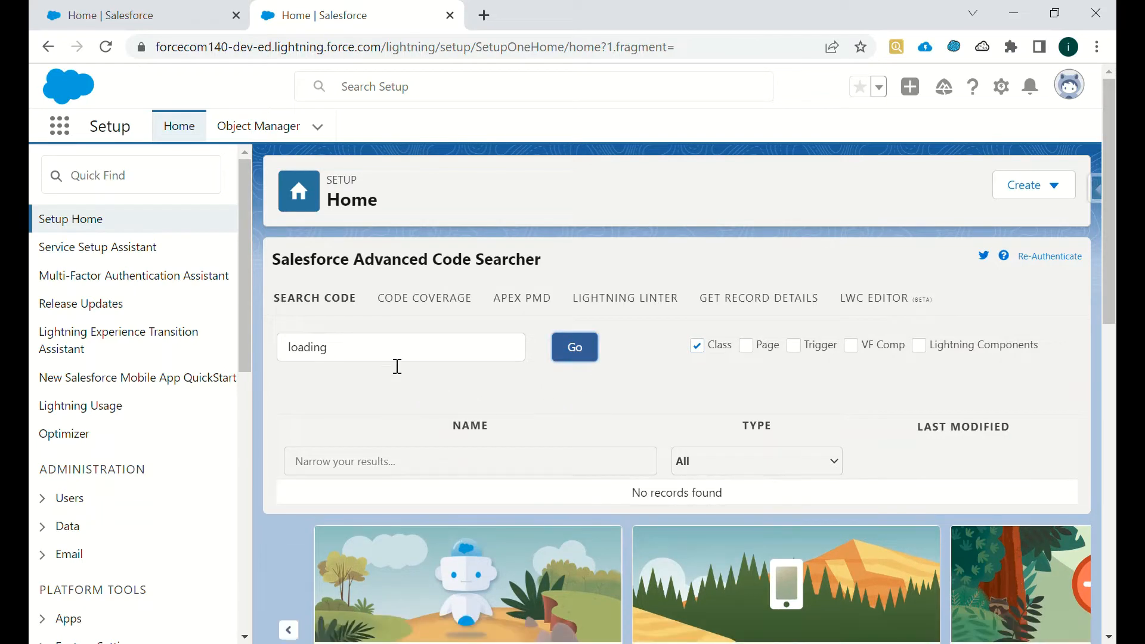
pyautogui.click(745, 345)
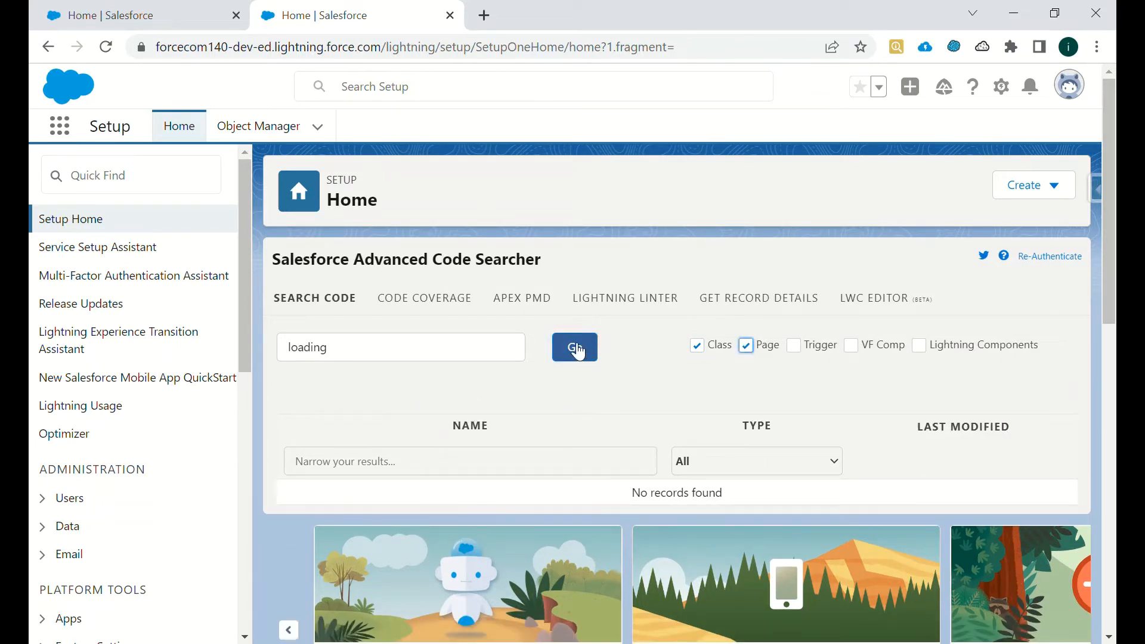
pyautogui.click(793, 345)
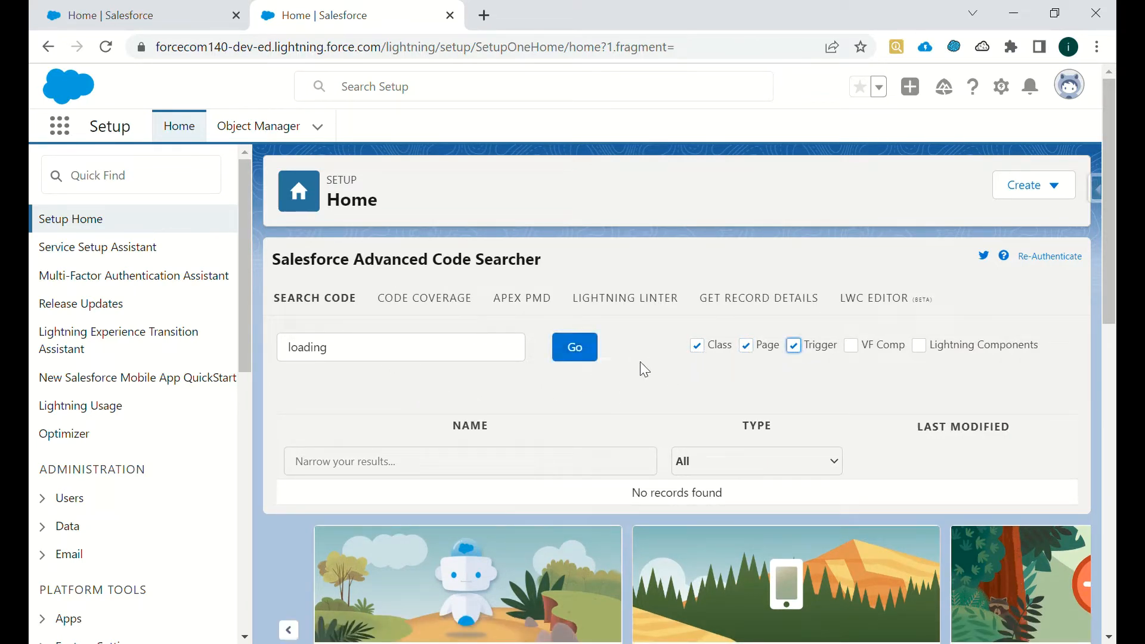
pyautogui.click(850, 345)
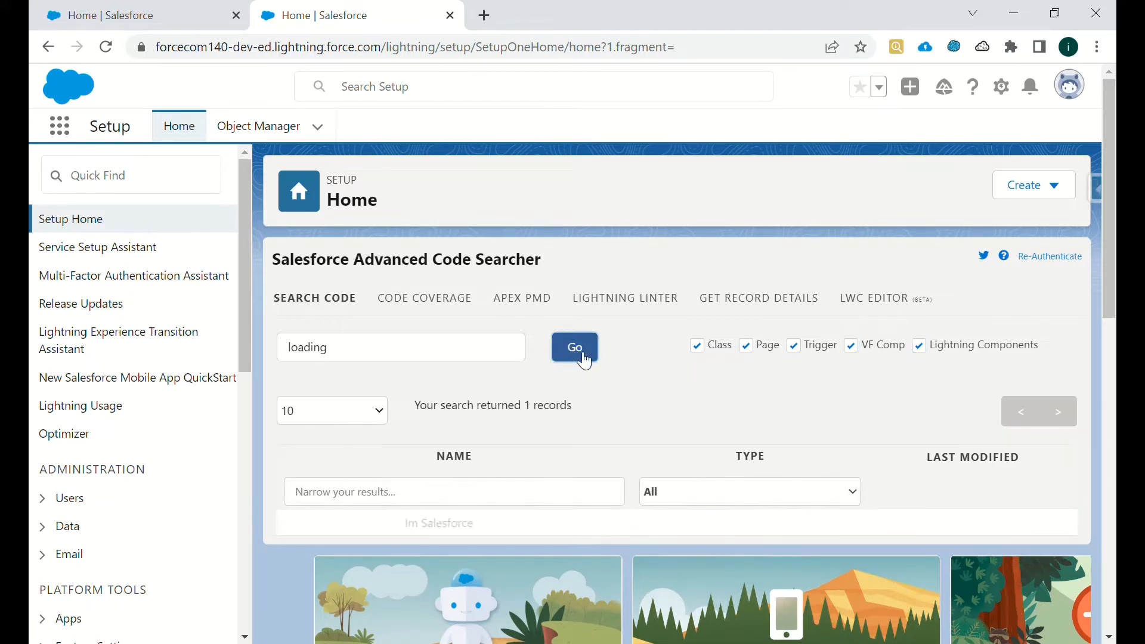
pyautogui.click(574, 348)
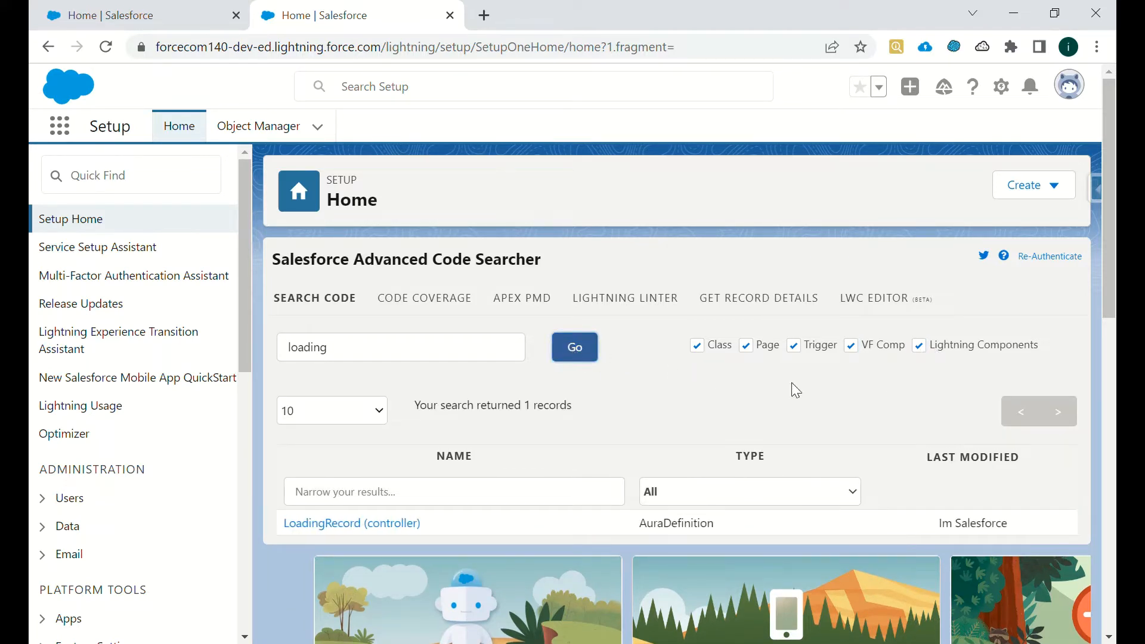
pyautogui.moveTo(611, 526)
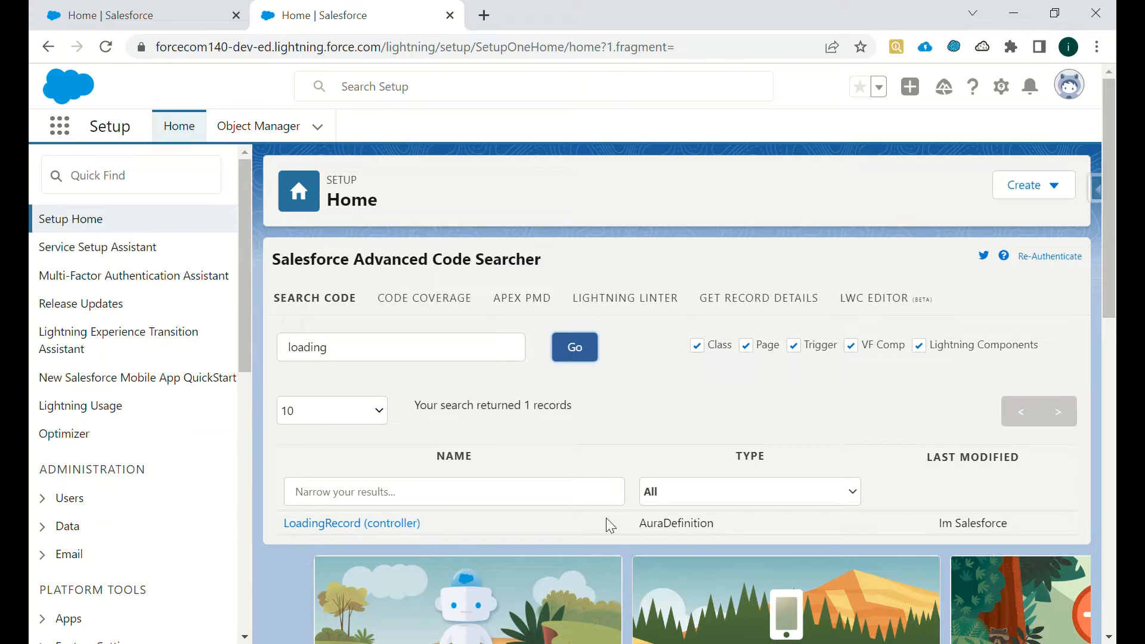
pyautogui.moveTo(604, 523)
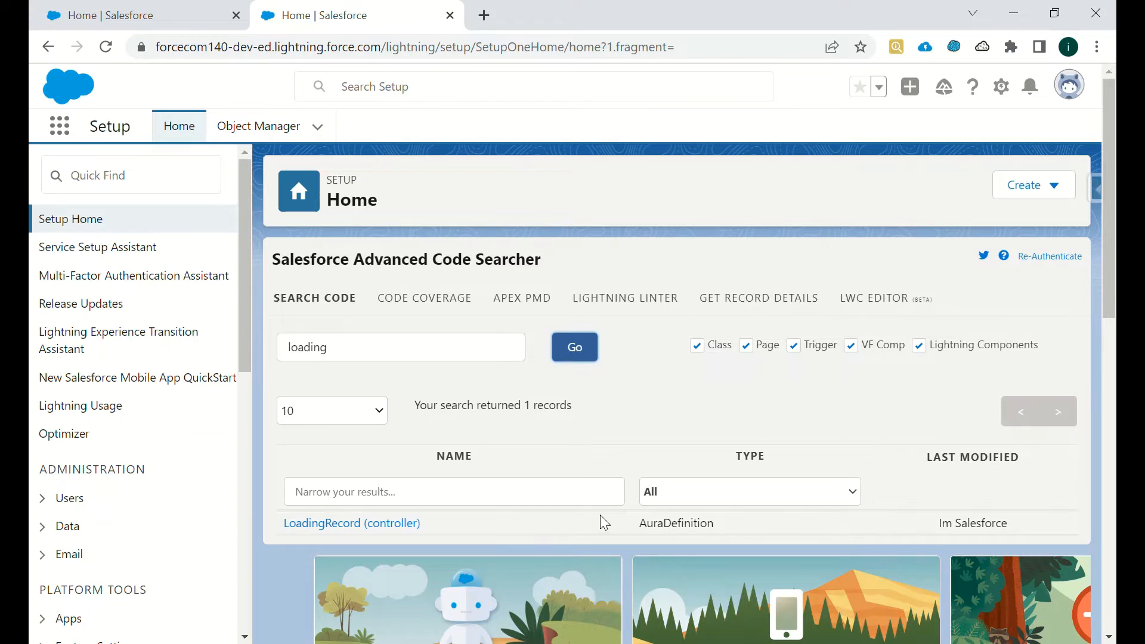
pyautogui.moveTo(895, 399)
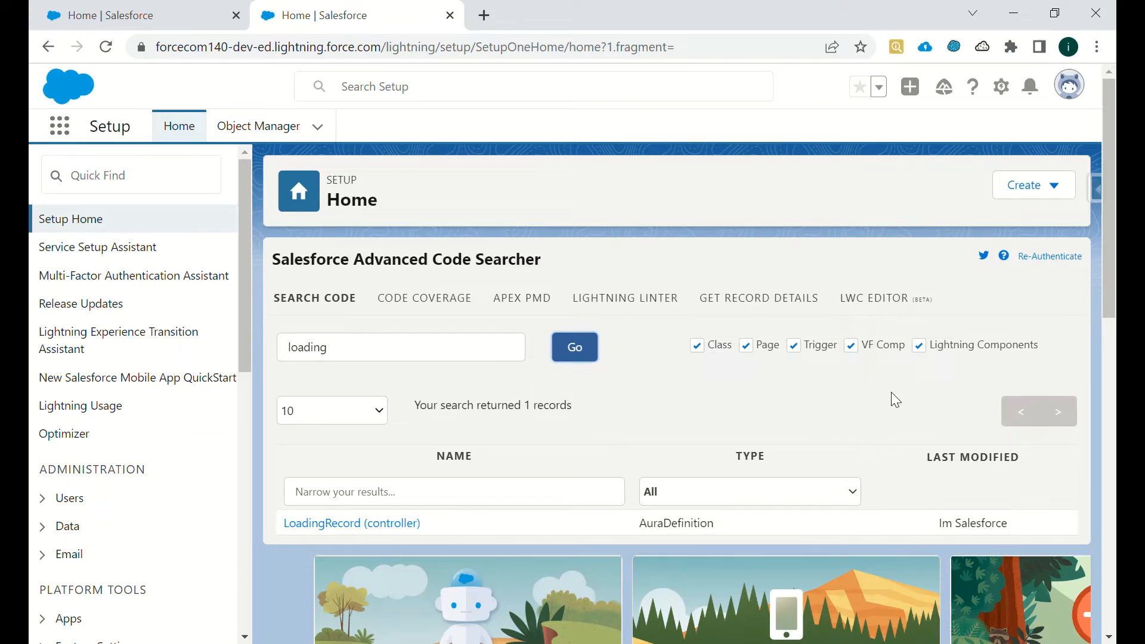
# Restrict the 'loading' results to Lightning Components only, returning the LoadingRecord controller.
pyautogui.click(918, 344)
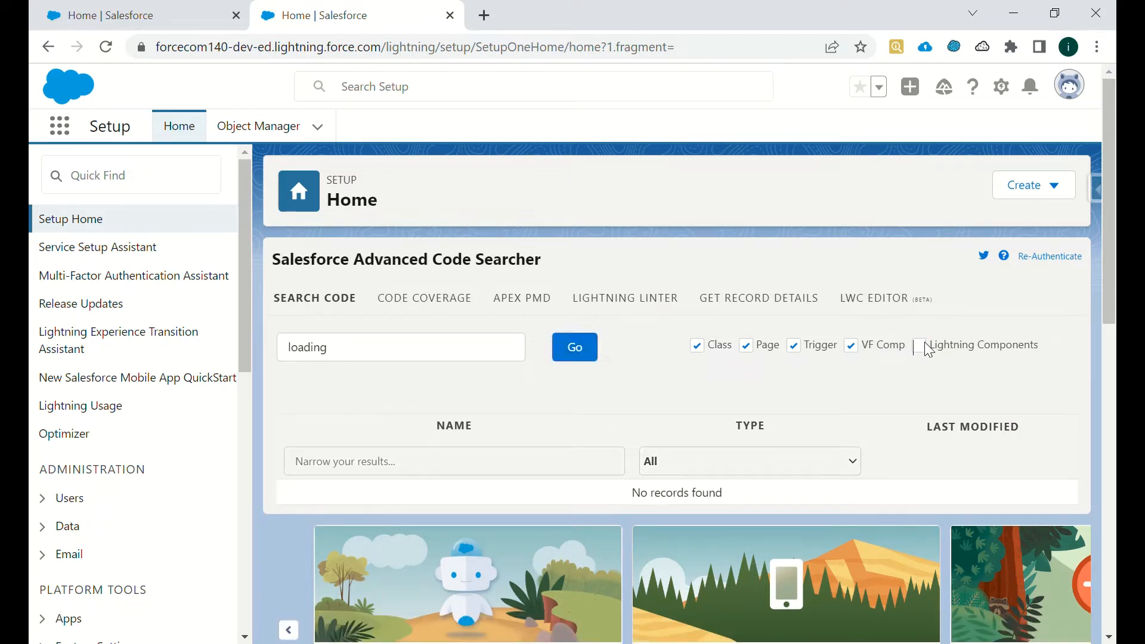
pyautogui.click(696, 345)
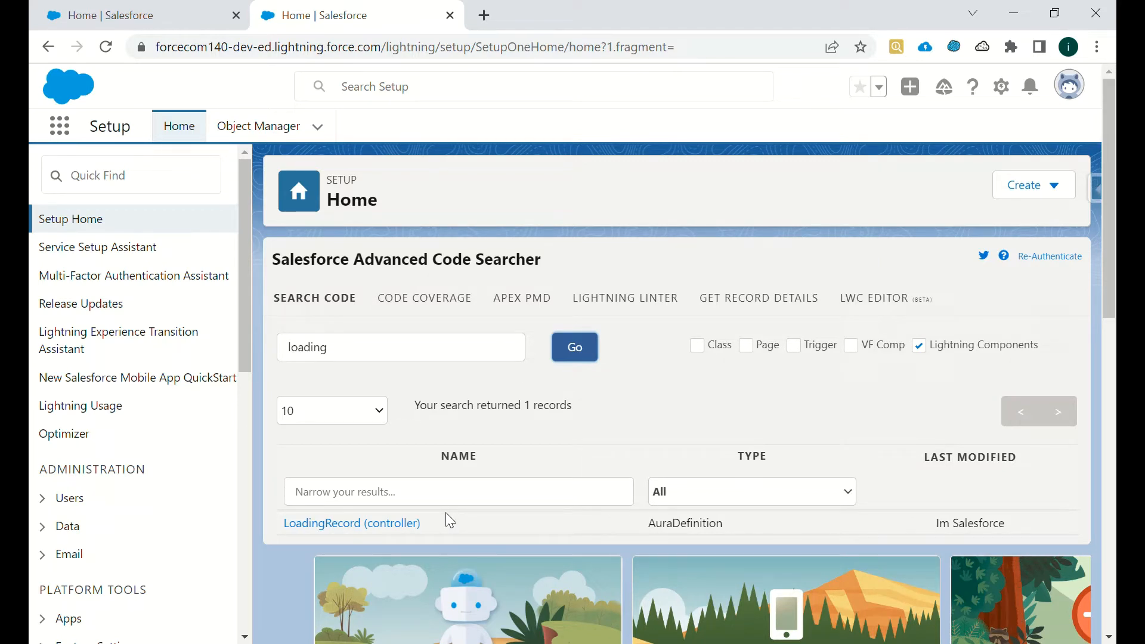
pyautogui.moveTo(559, 442)
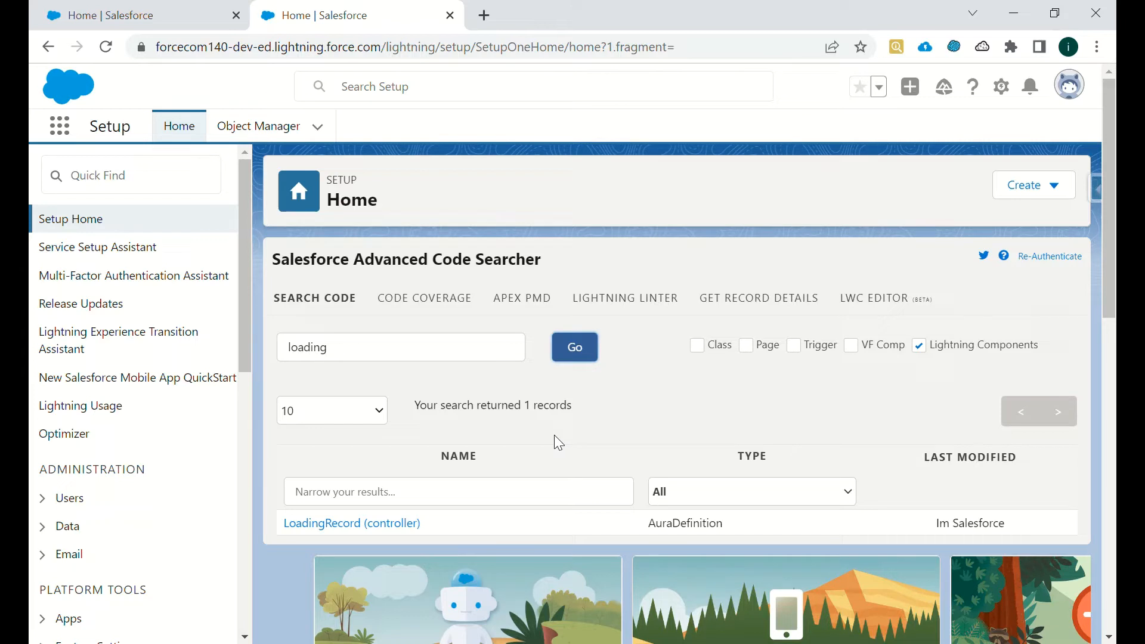
pyautogui.moveTo(693, 357)
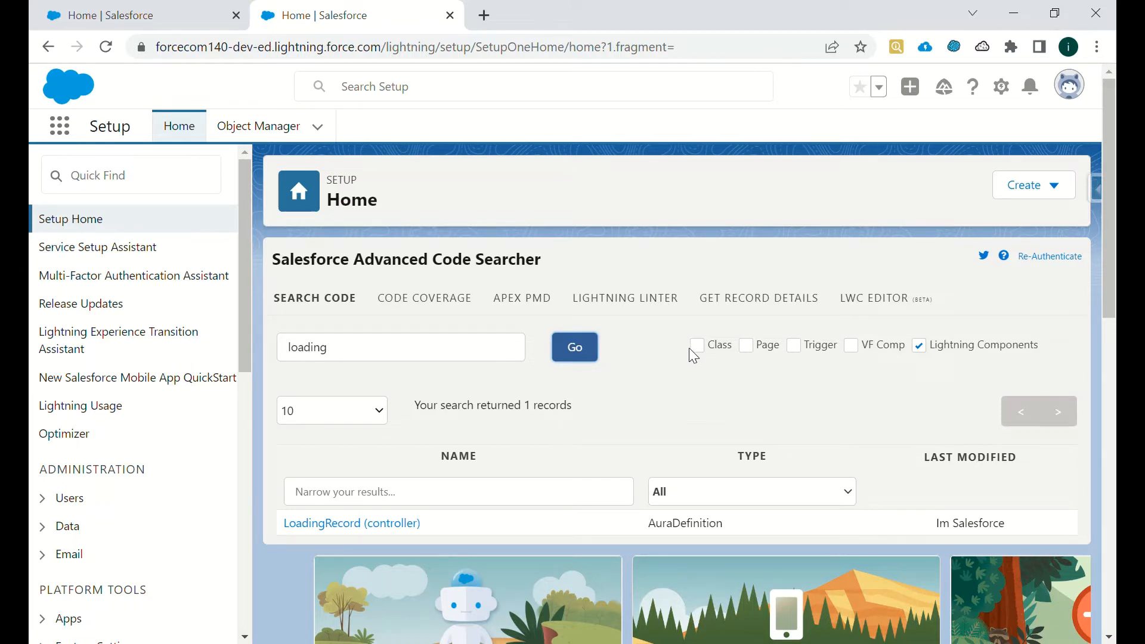
pyautogui.moveTo(842, 378)
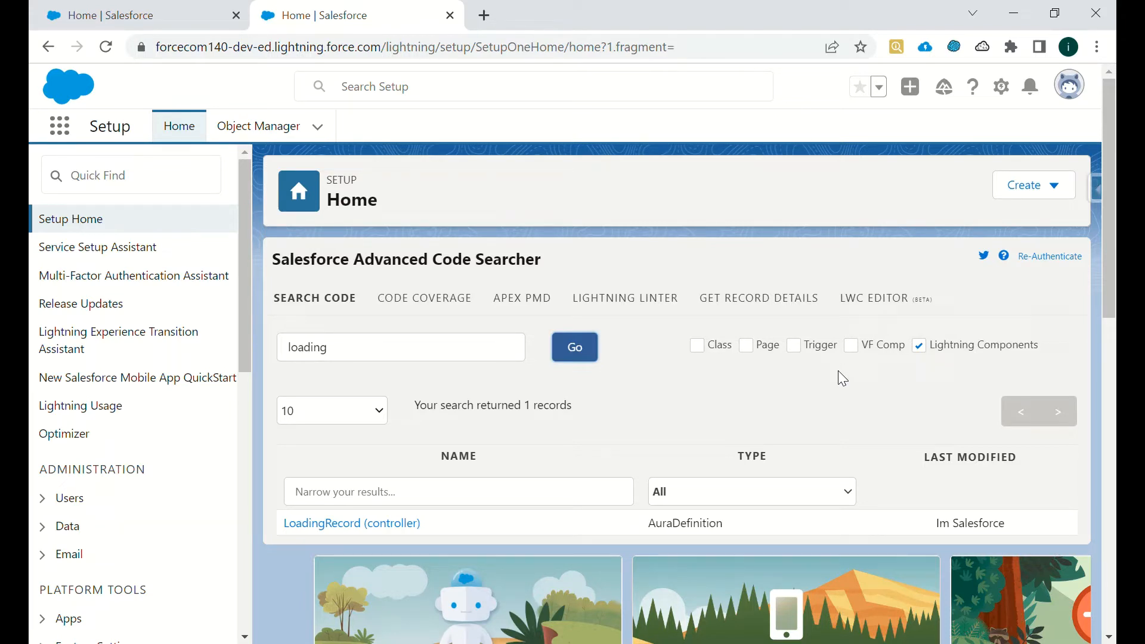
pyautogui.moveTo(723, 406)
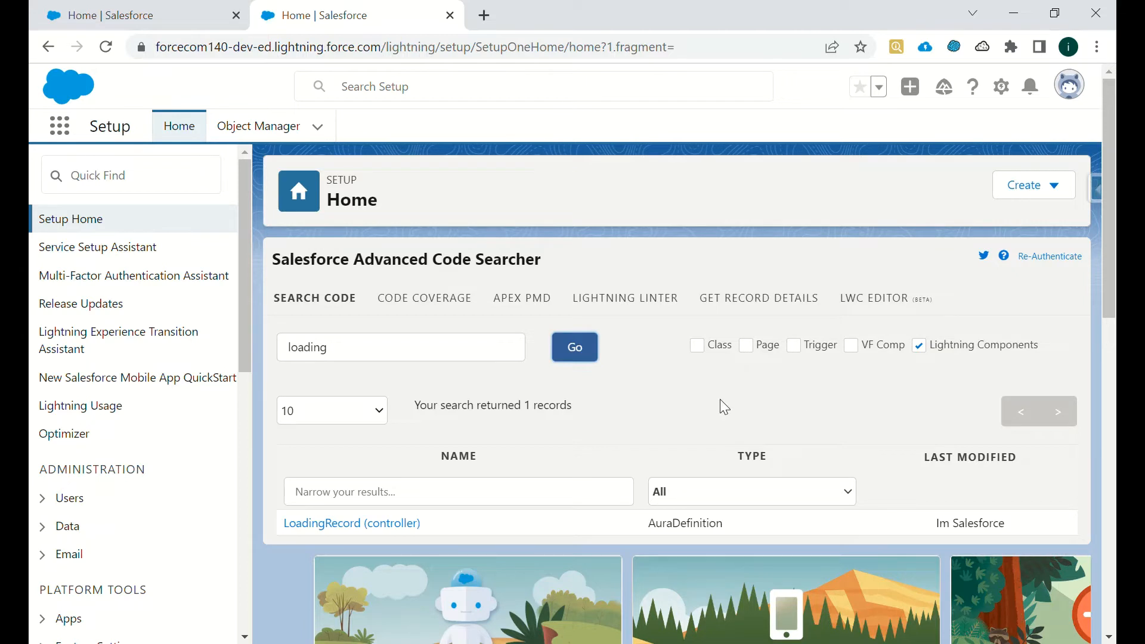
# Show the Code Coverage view and its class, test class and test method filters.
pyautogui.click(424, 298)
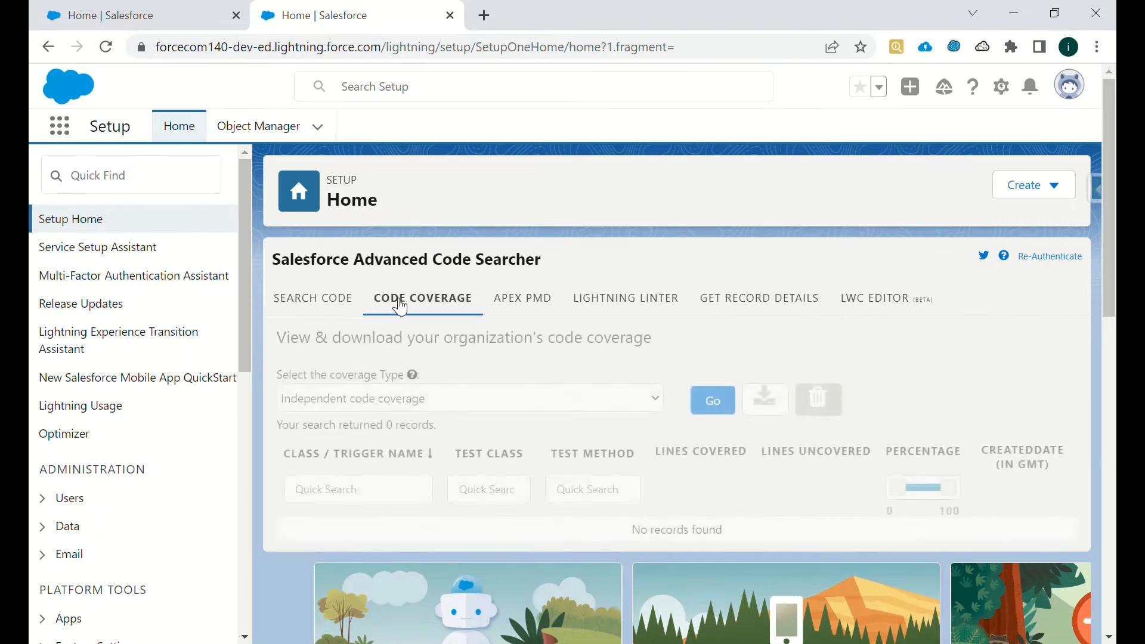
pyautogui.click(470, 398)
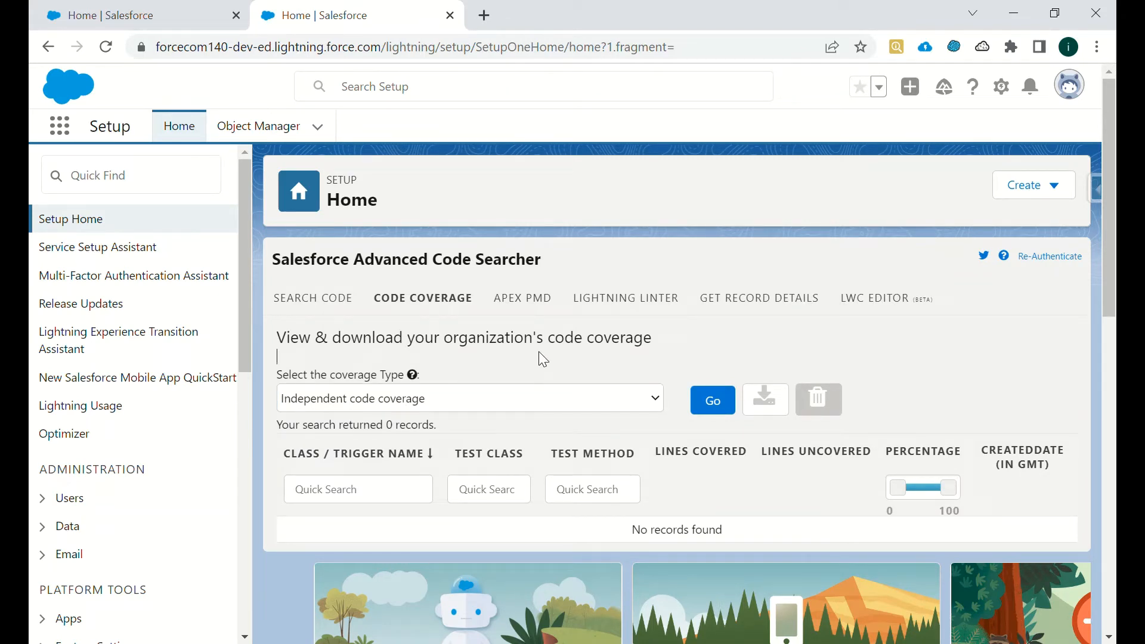
pyautogui.click(358, 489)
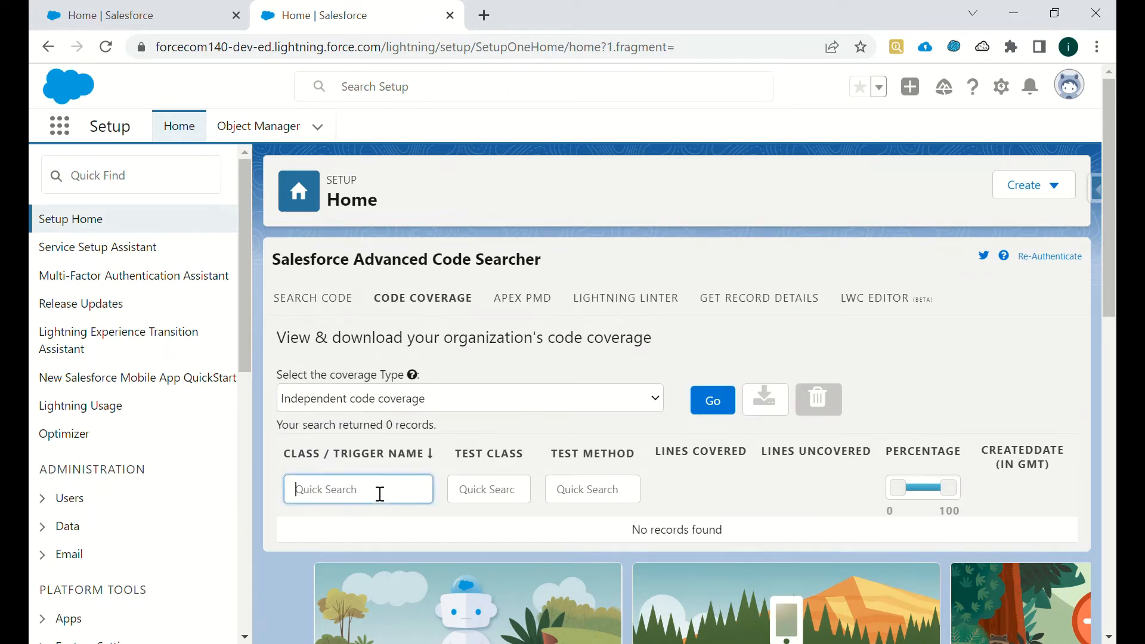
pyautogui.click(489, 489)
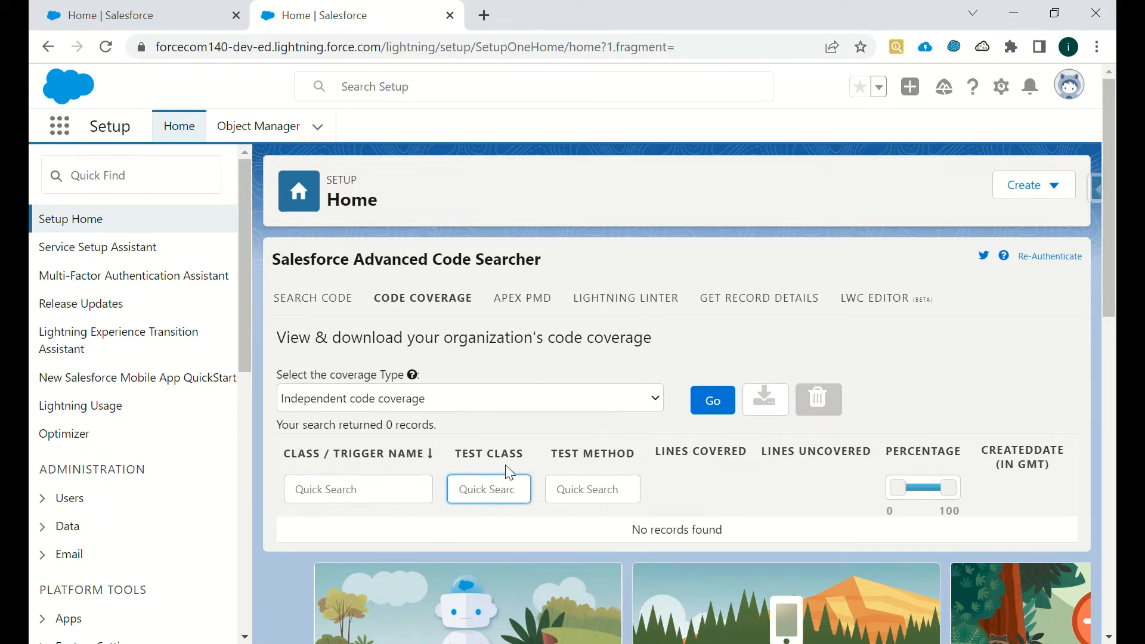
pyautogui.click(592, 489)
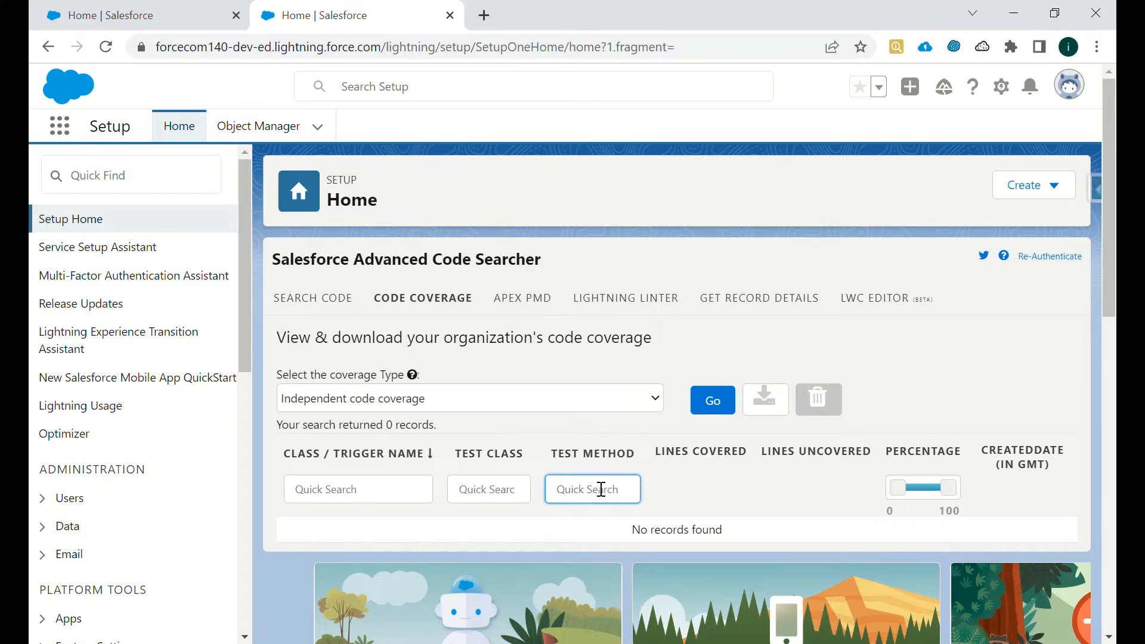
# Show the Apex PMD static analysis overview, then move on to Lightning Linter.
pyautogui.click(520, 298)
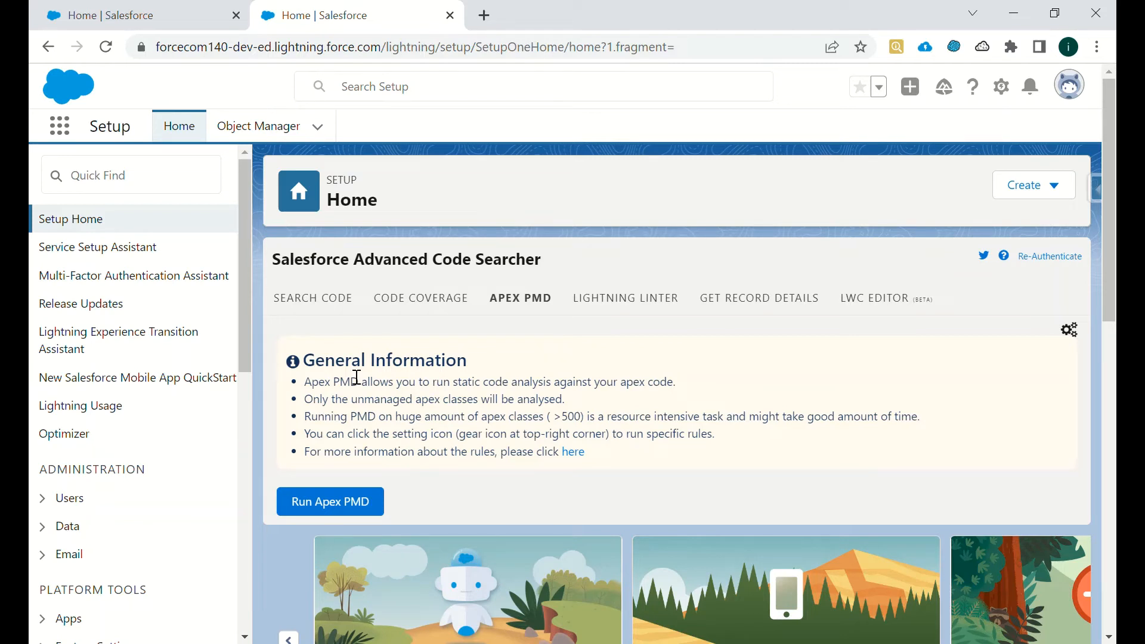
pyautogui.click(519, 299)
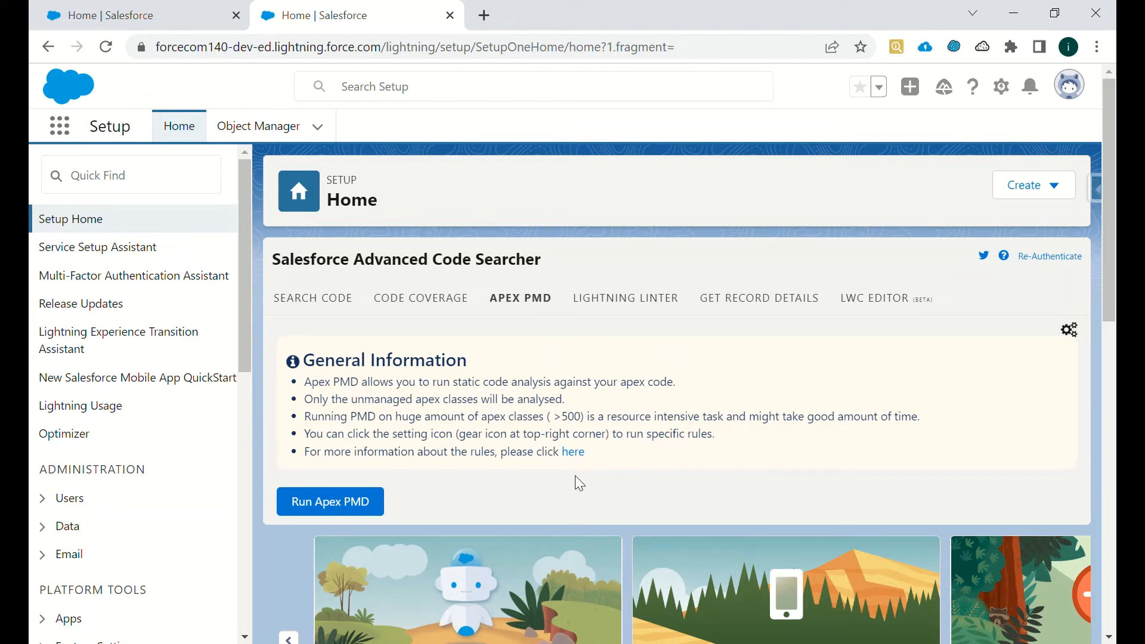
pyautogui.click(625, 298)
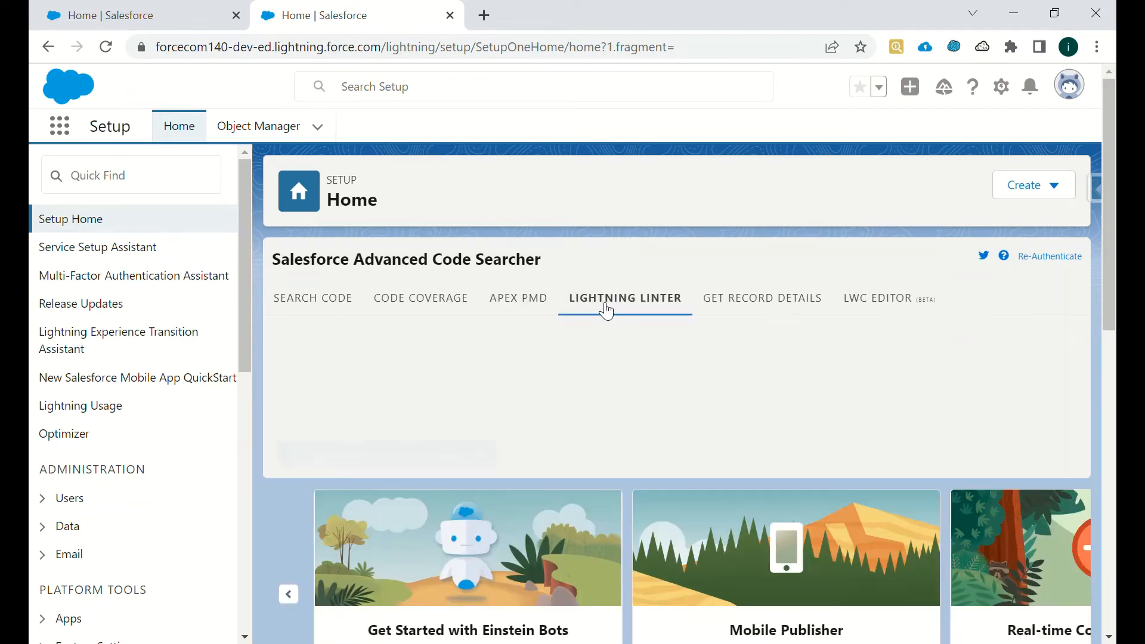
# Review the Lightning Linter overview, then show the Get Record Details lookup by Id.
pyautogui.click(625, 299)
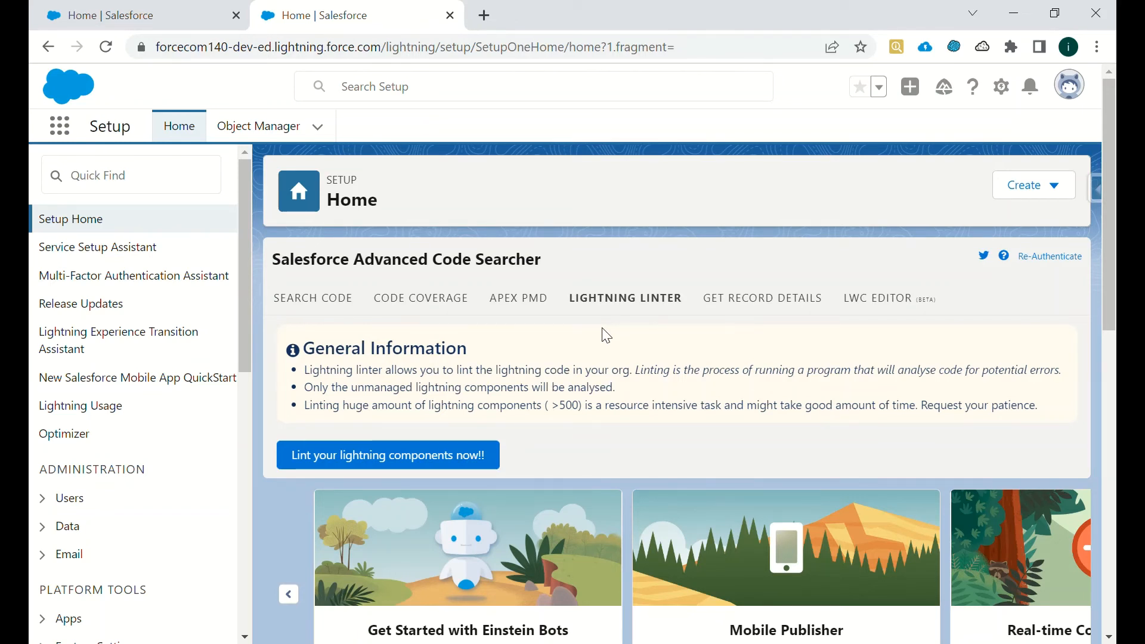
pyautogui.click(758, 298)
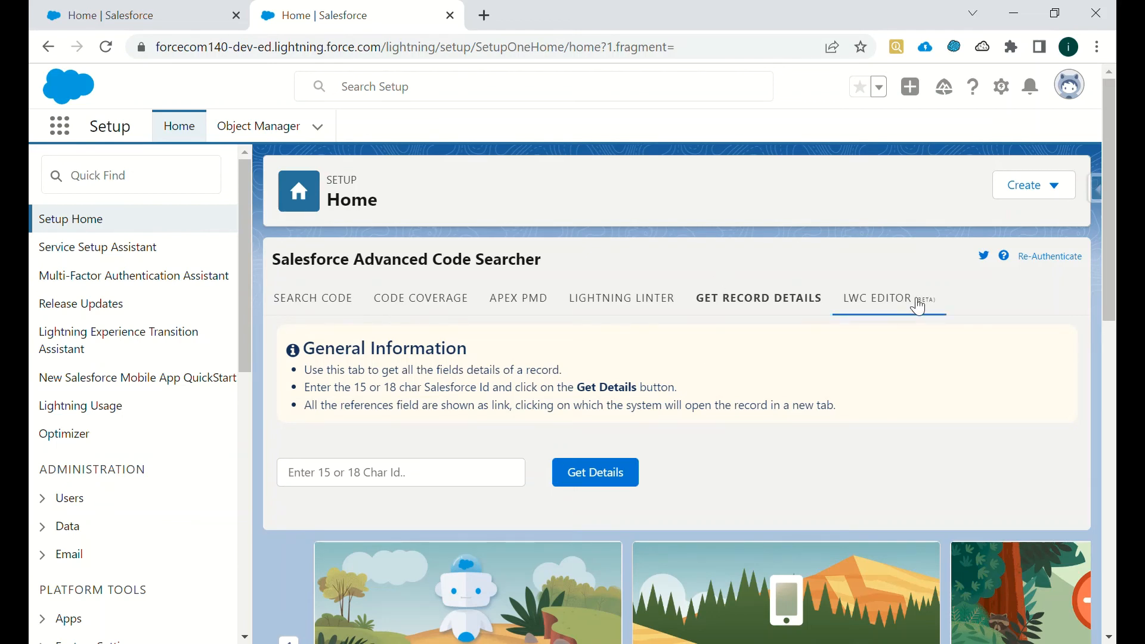
# Show the LWC Editor (beta) with its component list and empty code area.
pyautogui.click(876, 298)
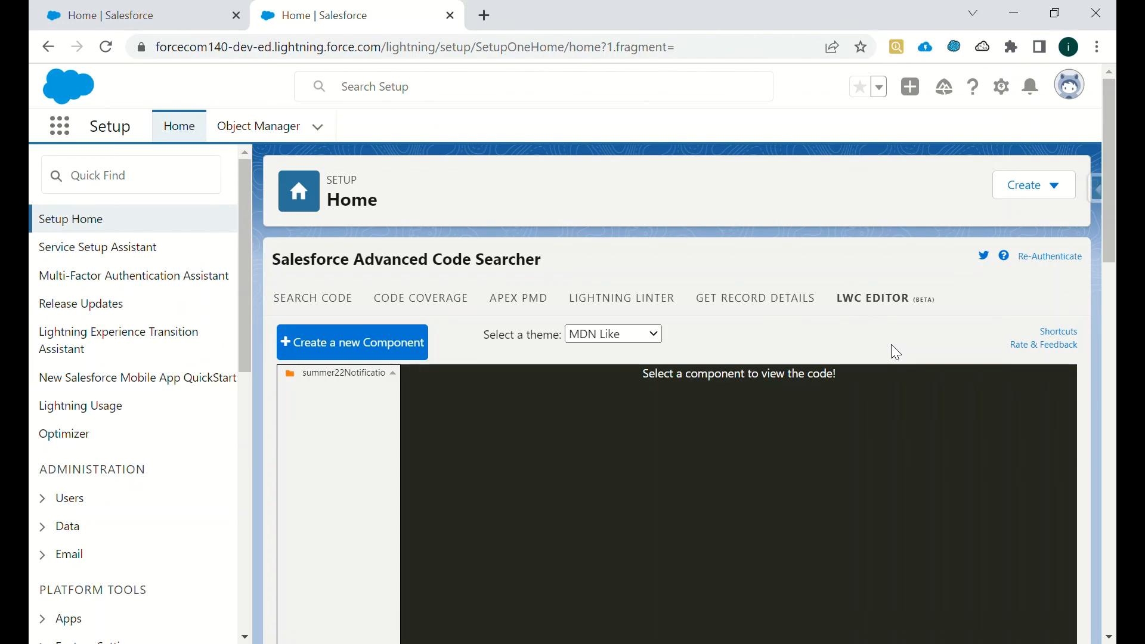
pyautogui.moveTo(869, 328)
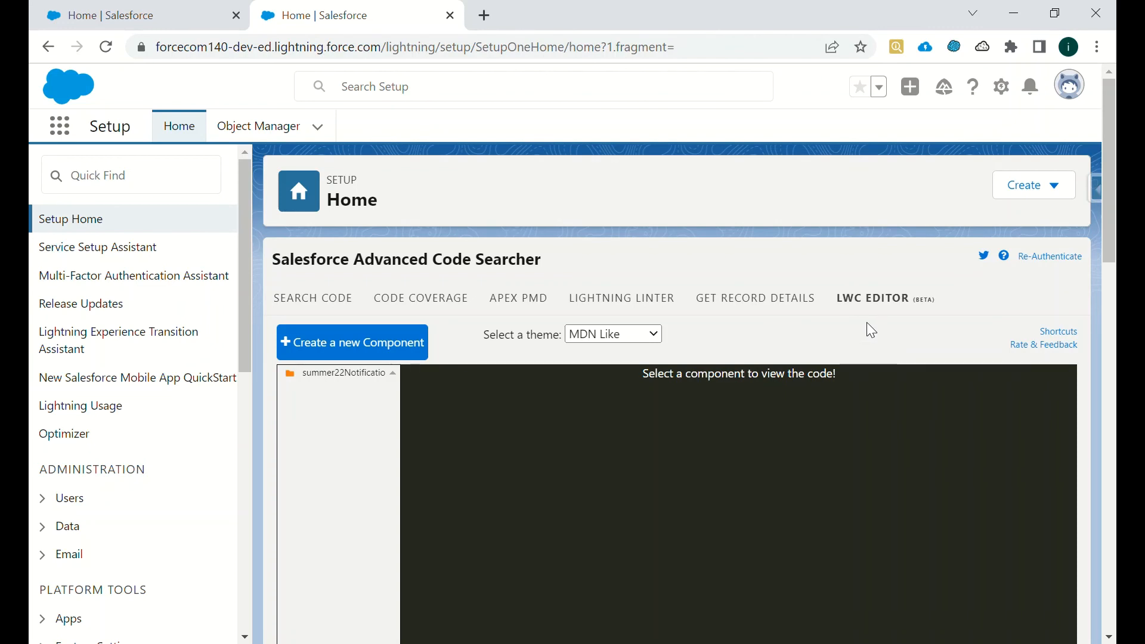